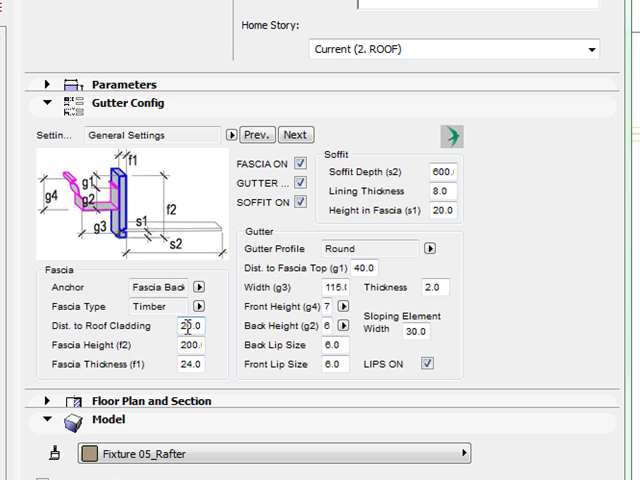
Step: Confirm the fixture settings so the fascia, gutter and downpipe can be placed along the roof edge
{"action": "left_click", "coordinate": [196, 288]}
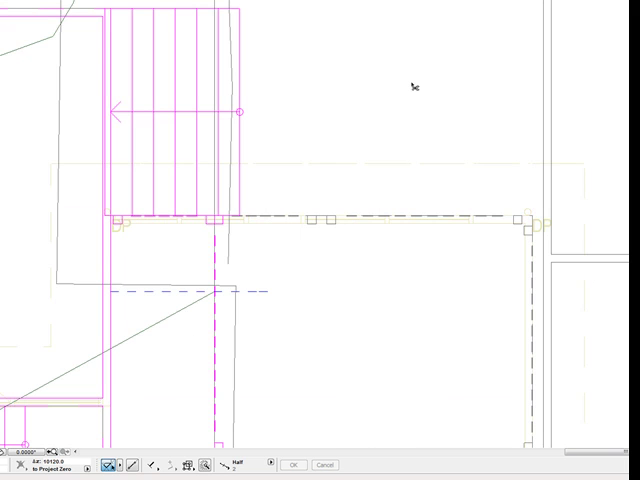
{"action": "mouse_move", "coordinate": [410, 84]}
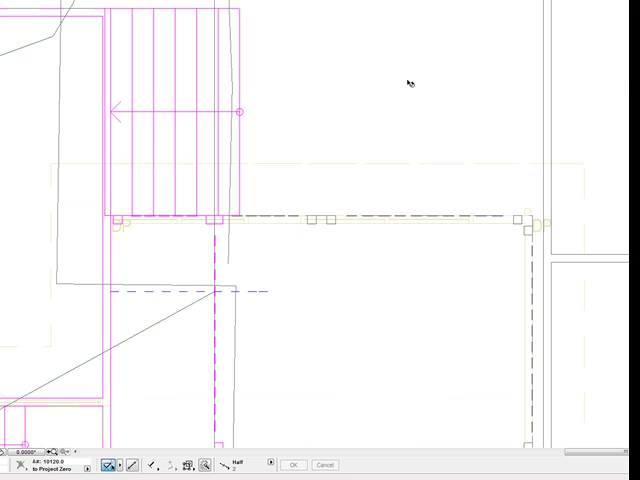